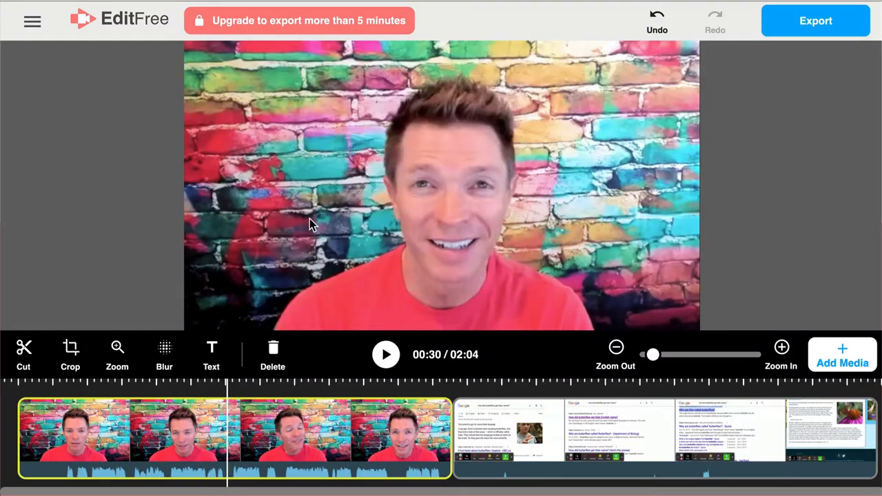
pyautogui.moveTo(167, 365)
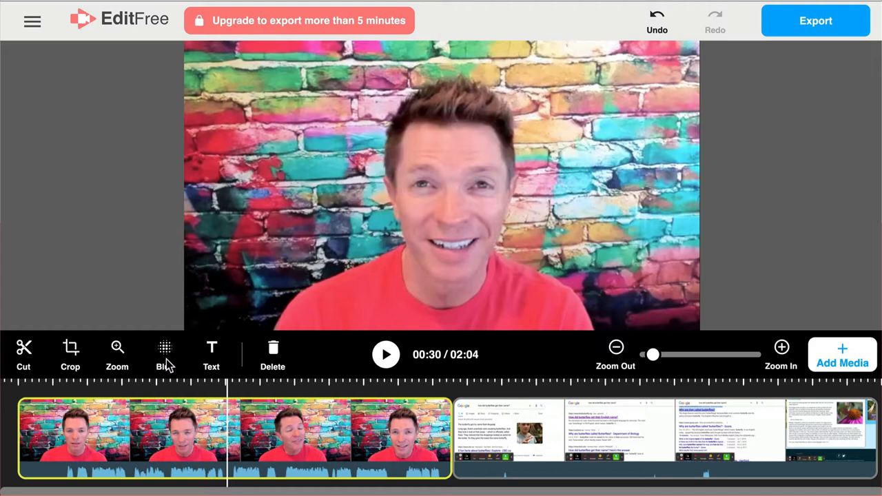
pyautogui.moveTo(246, 398)
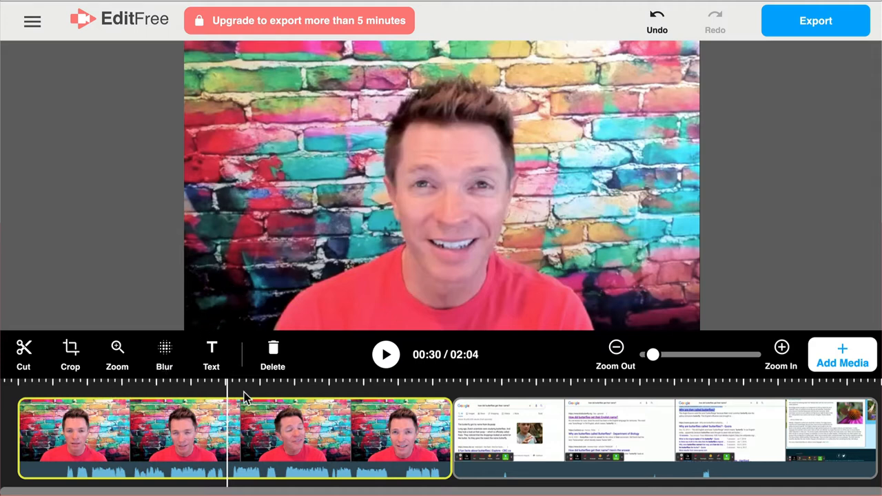
pyautogui.moveTo(278, 397)
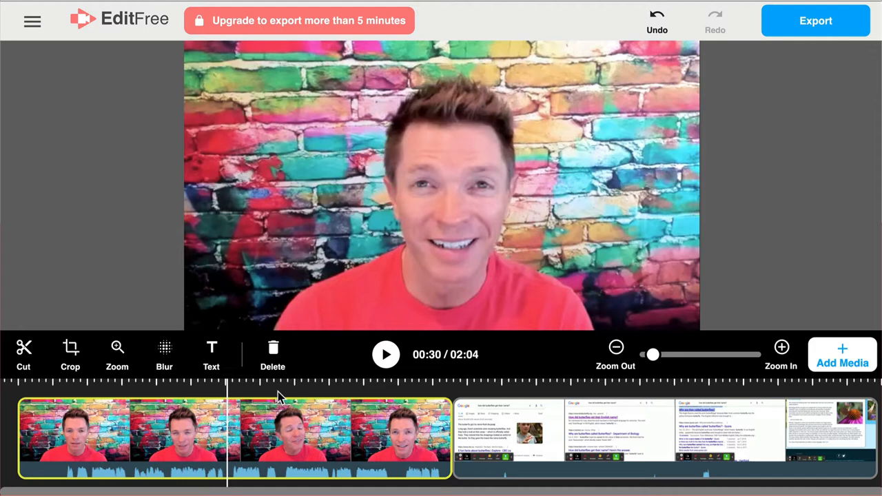
pyautogui.moveTo(255, 425)
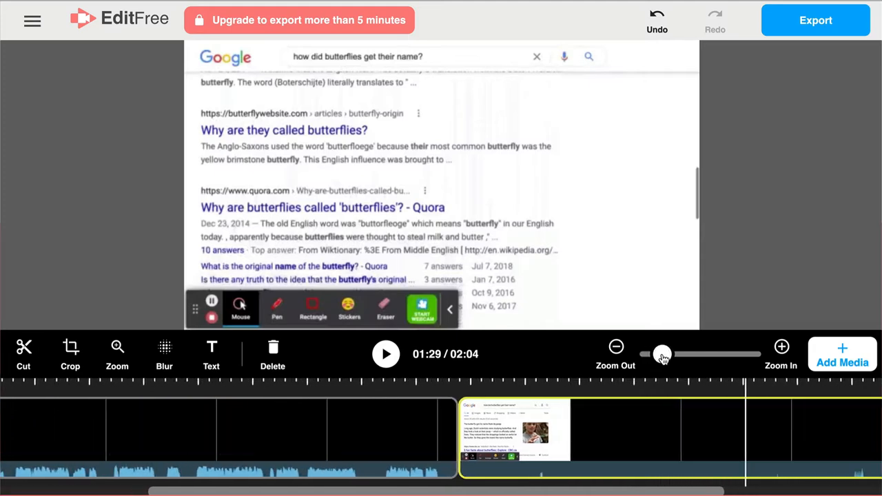
# - Zoom in on the timeline with the Zoom slider for finer cutting
pyautogui.moveTo(663, 354); pyautogui.dragTo(672, 354)
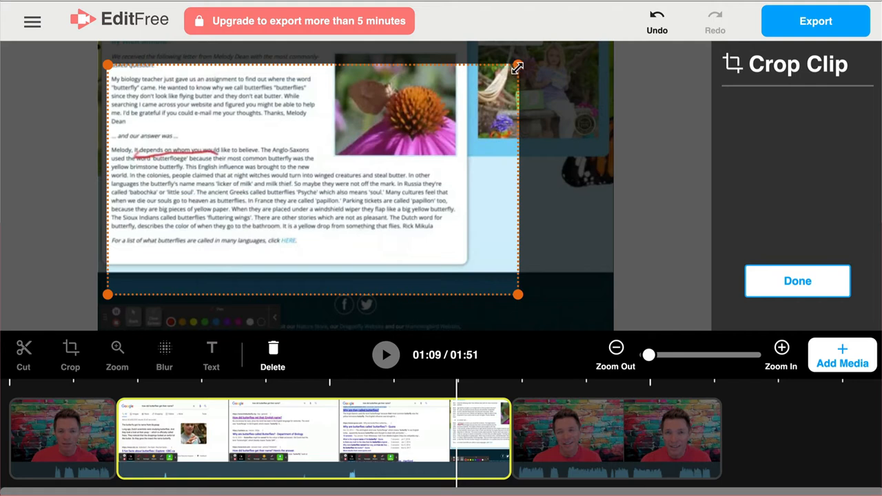
# - Shrink the crop frame to the butterfly article text and flower photo
pyautogui.moveTo(519, 66); pyautogui.dragTo(438, 119)
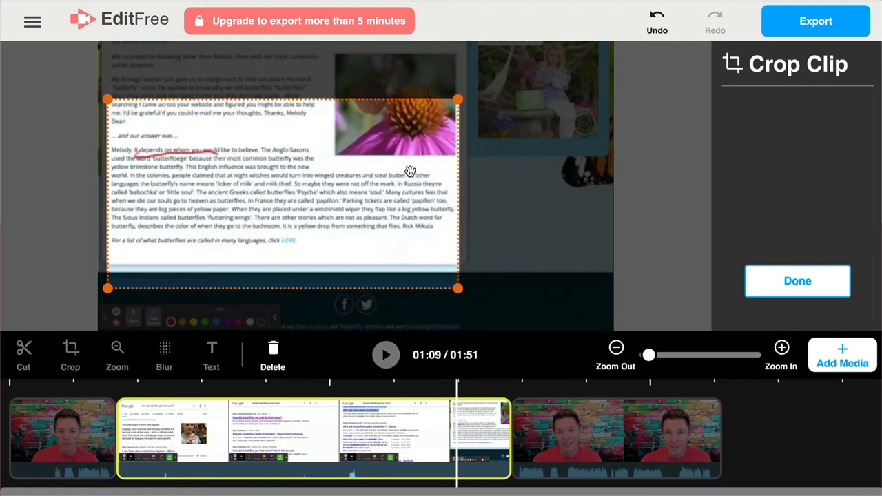
pyautogui.moveTo(767, 281)
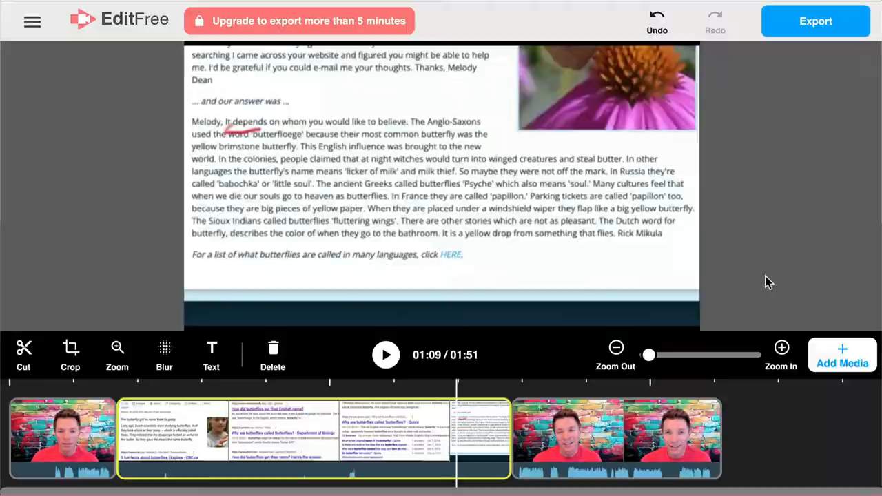
pyautogui.click(116, 356)
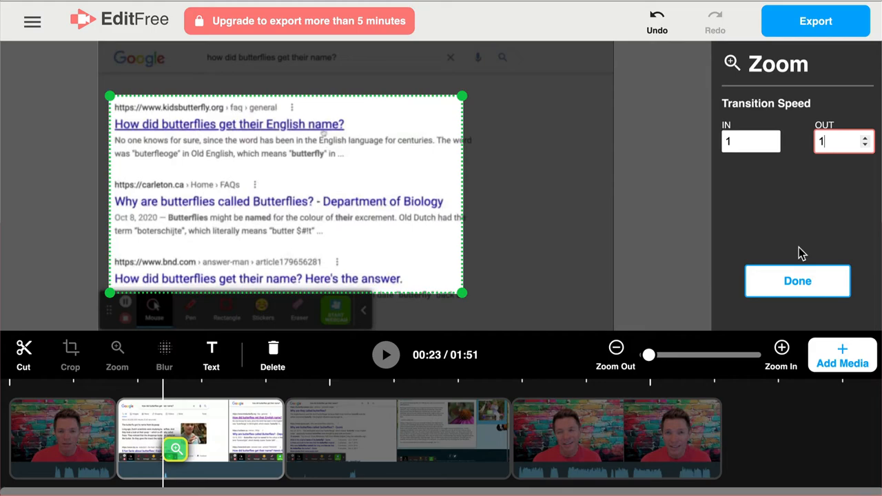
# - Confirm the zoom effect over the Google search results with Done
pyautogui.click(797, 282)
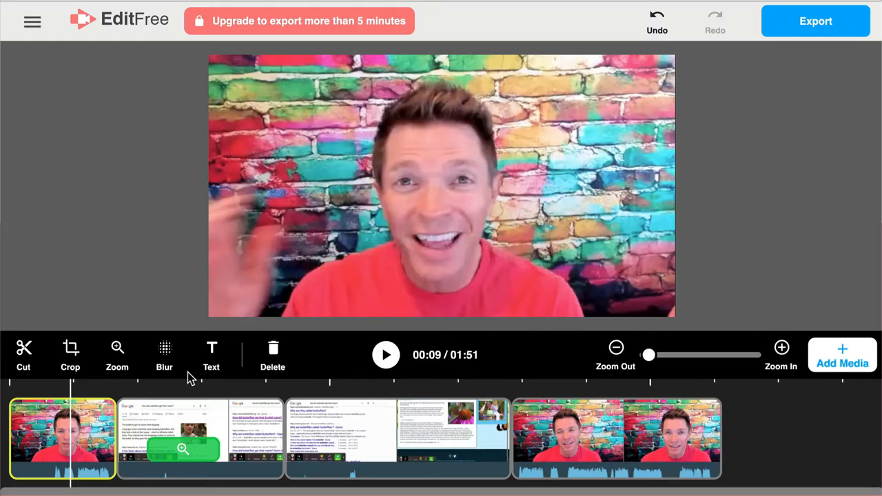
# - Add a text caption reading 'Vincent' over the opening webcam clip
pyautogui.click(211, 355)
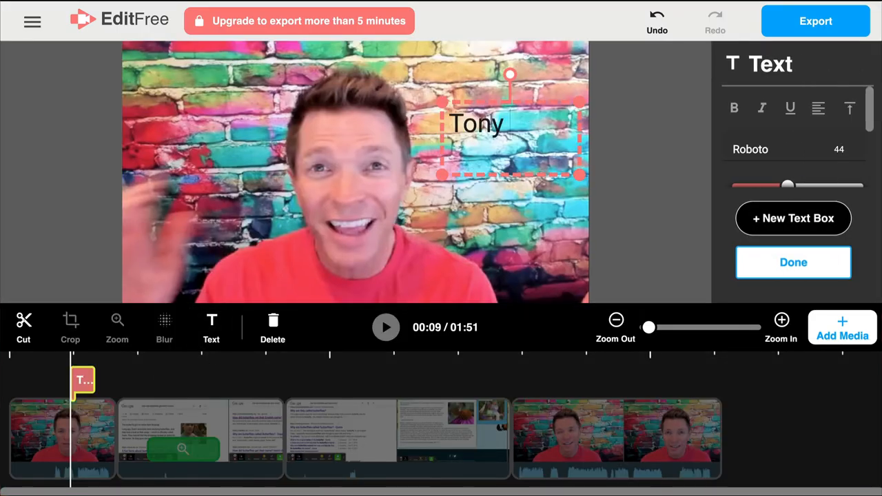
pyautogui.write('Vincent')
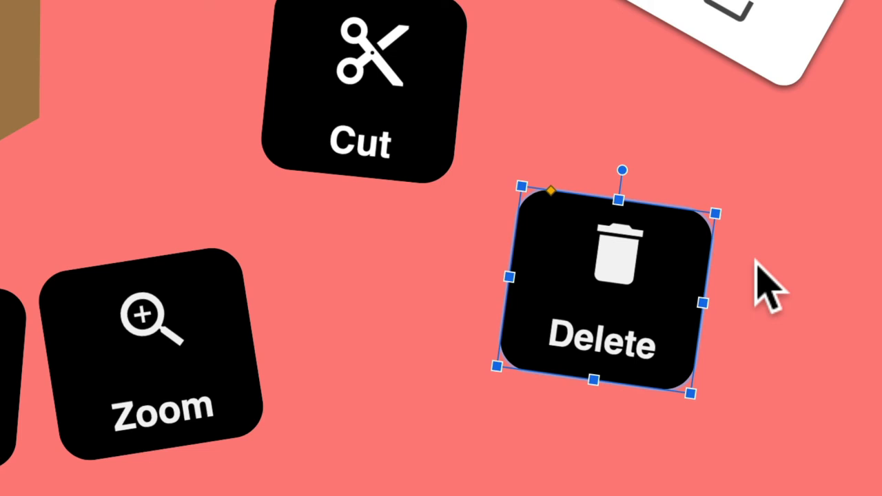
pyautogui.moveTo(551, 138)
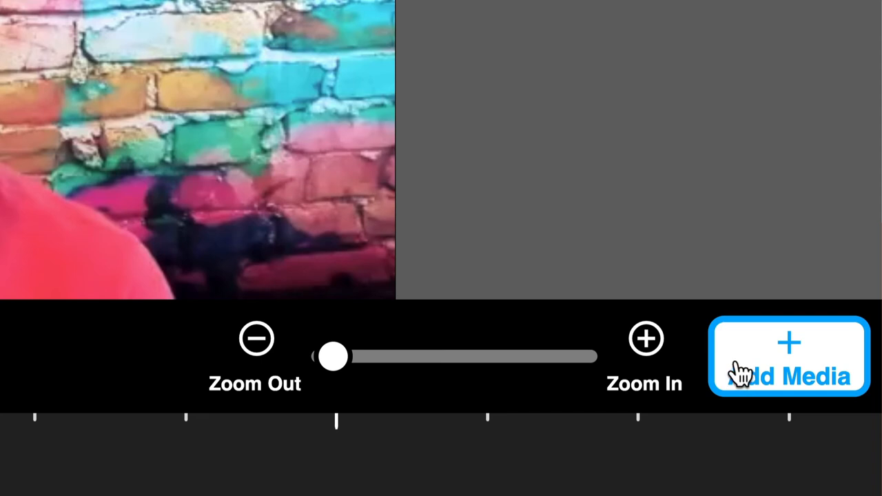
pyautogui.click(789, 356)
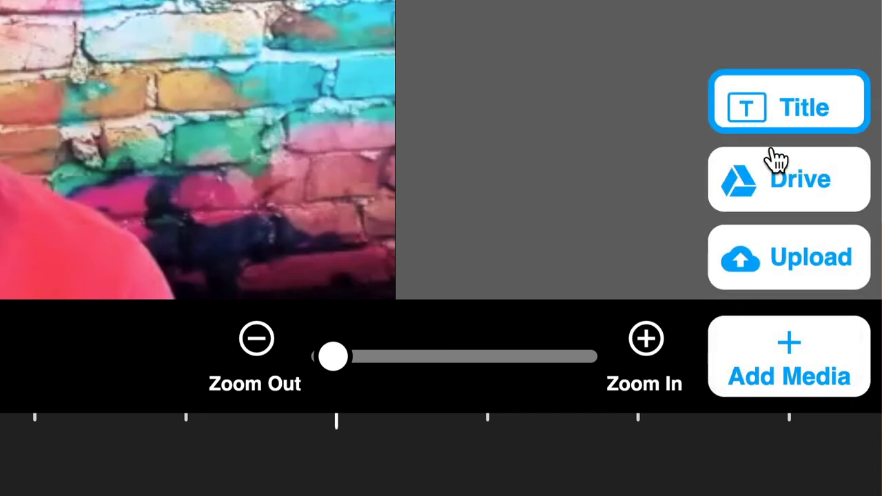
pyautogui.moveTo(835, 310)
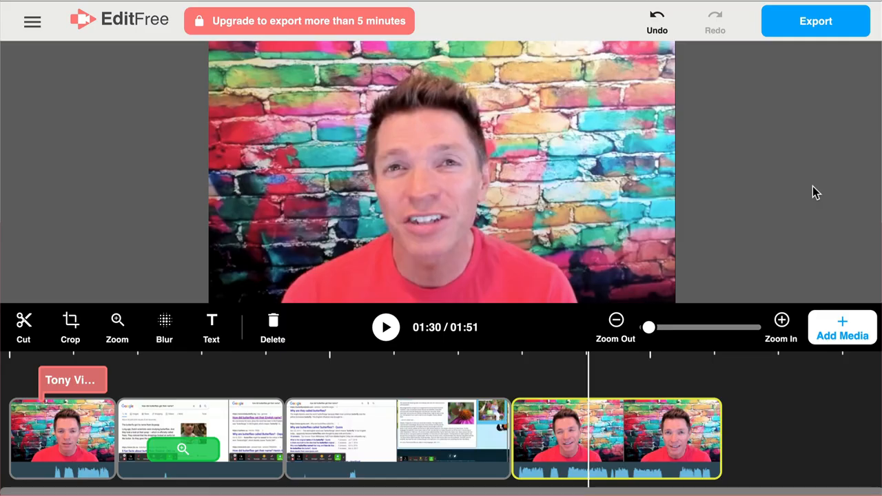
# - Show the export menu with Export MP4 and Export to Screencastify
pyautogui.click(816, 20)
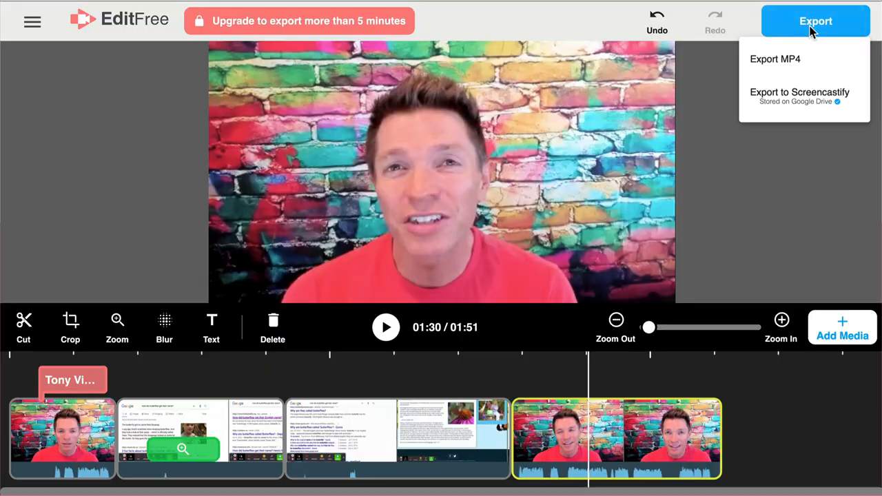